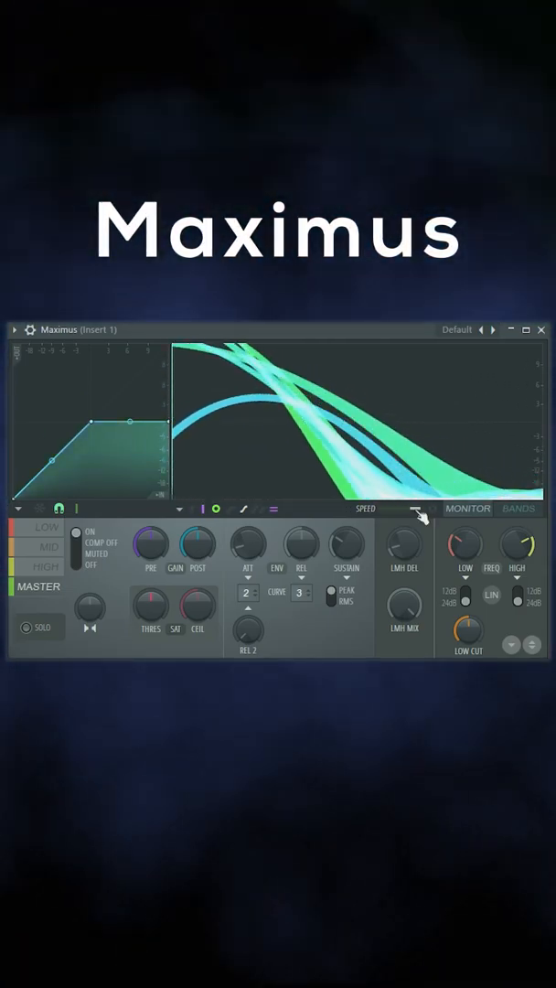
- Load the De-esser split-band preset into Maximus from the De-essing presets
{"action": "left_click", "coordinate": [457, 329]}
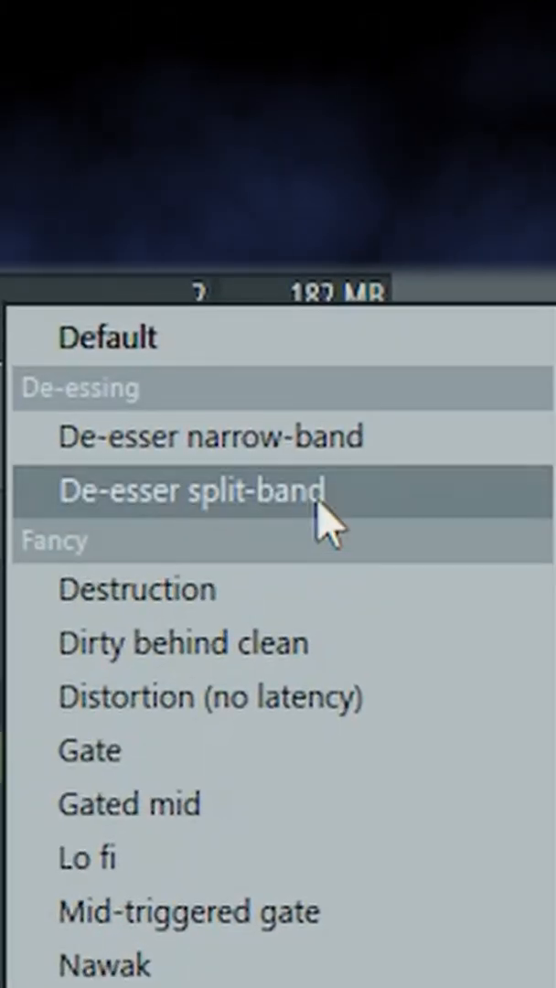
{"action": "left_click", "coordinate": [191, 490]}
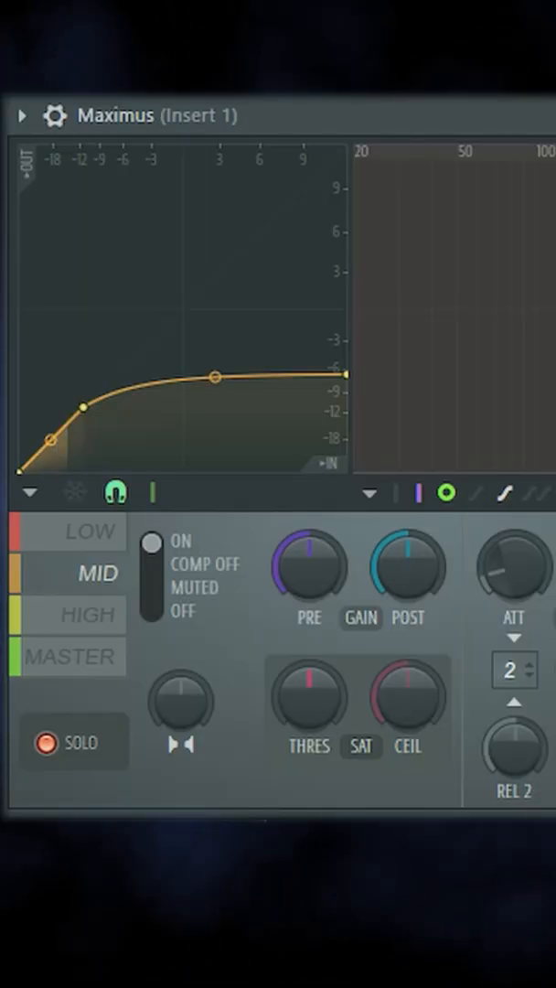
- Select the MASTER band and switch the monitor from spectrum to waveform view
{"action": "left_click", "coordinate": [69, 657]}
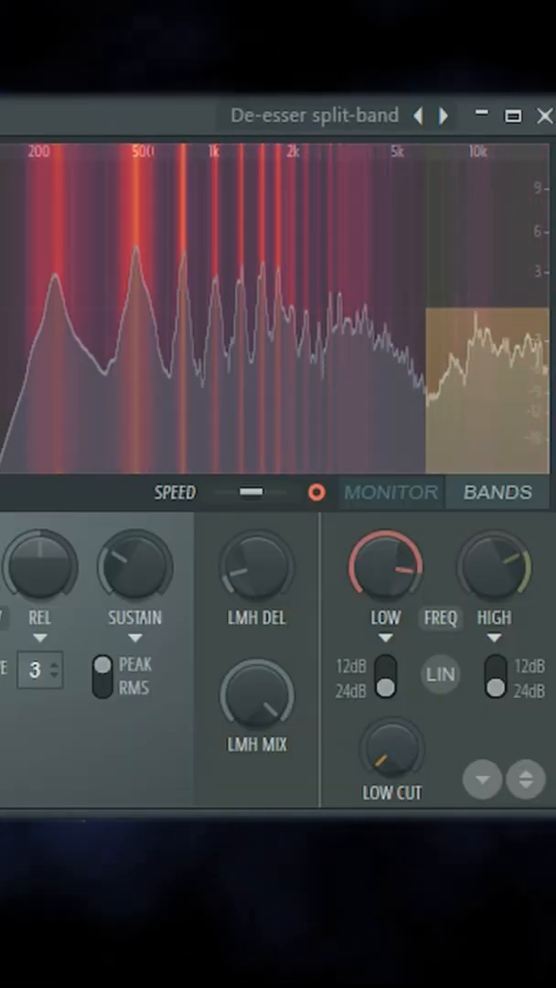
{"action": "left_click", "coordinate": [392, 491]}
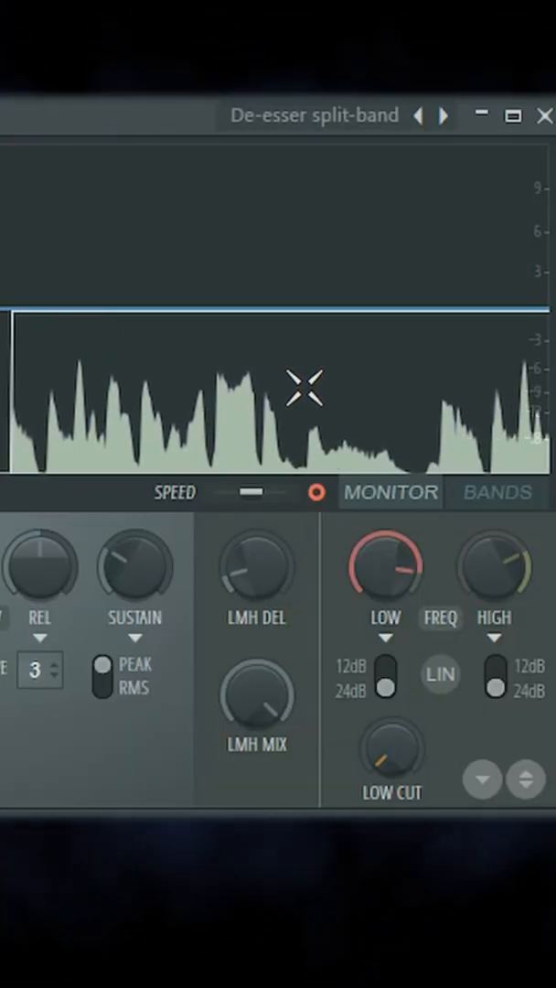